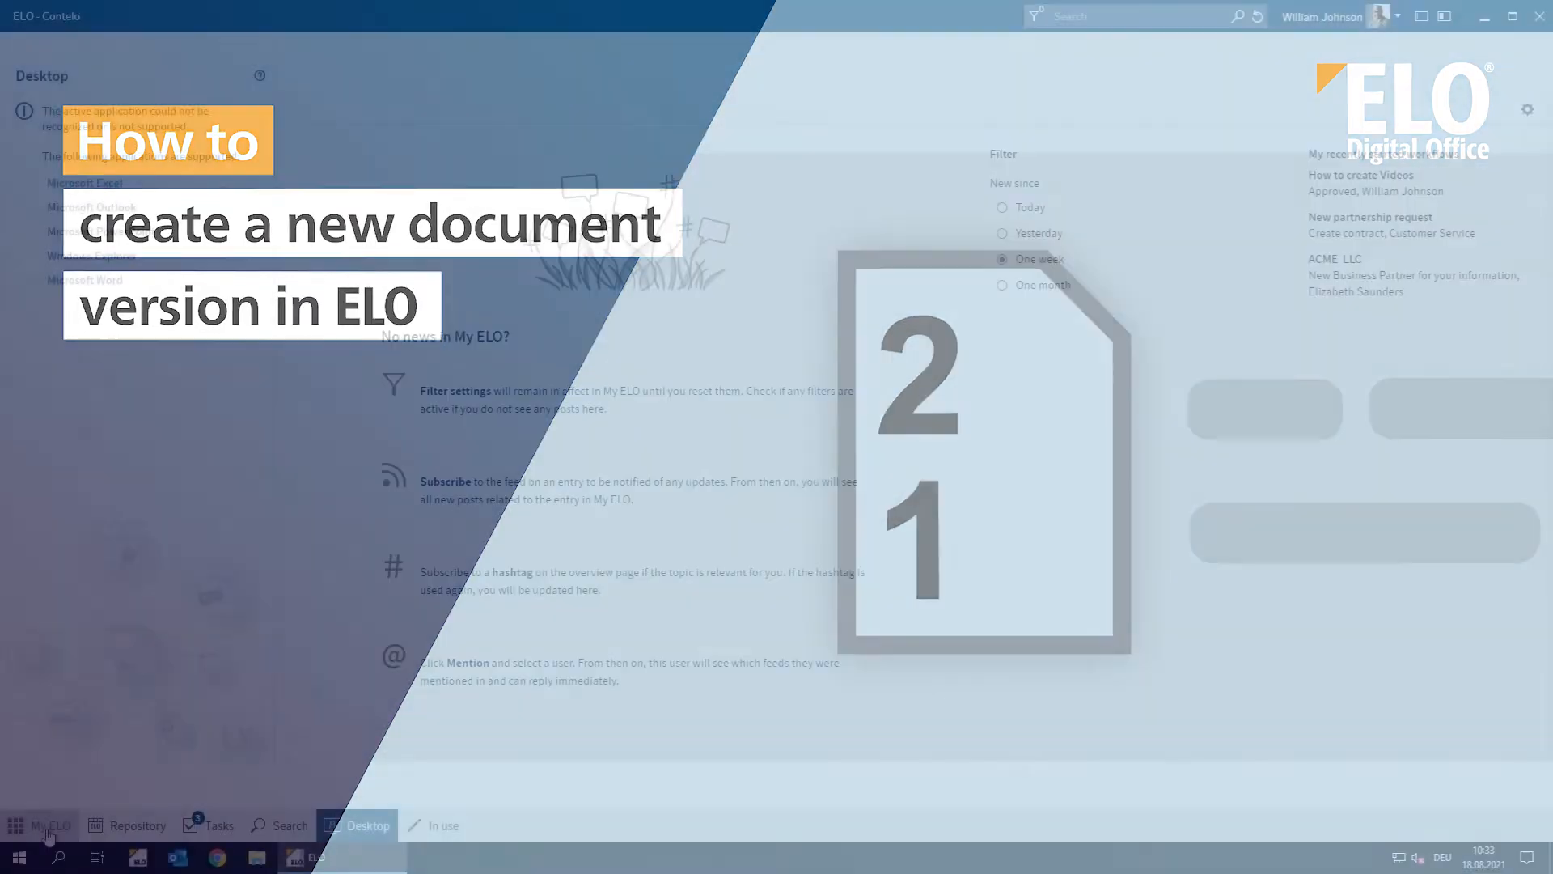
Step: Switch from the start page to the Repository view showing the folder tree
{"action": "left_click", "coordinate": [40, 825]}
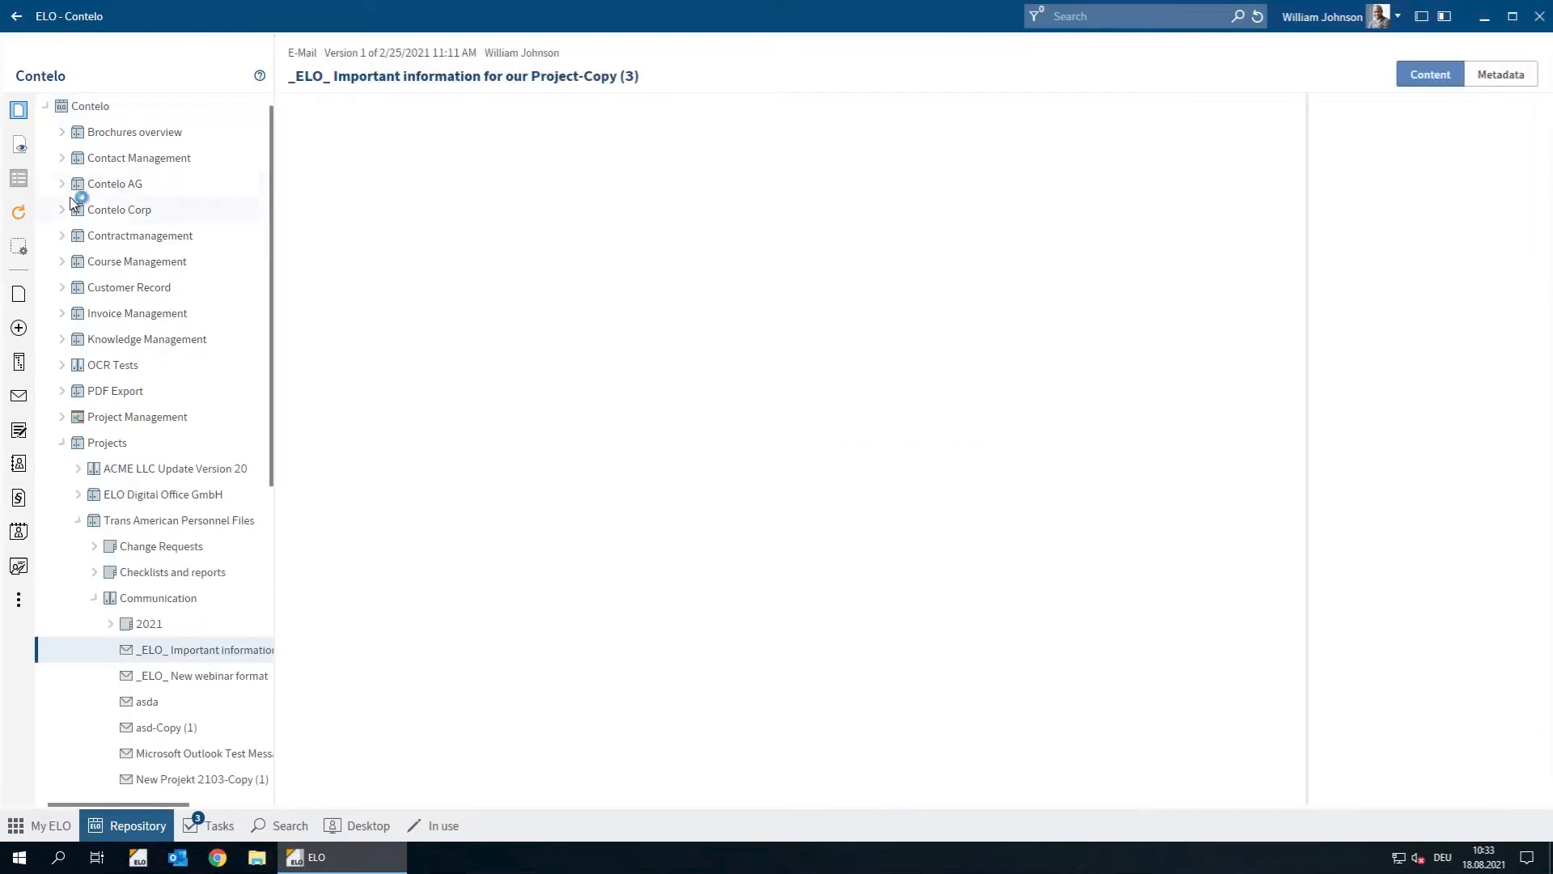
{"action": "left_click", "coordinate": [119, 209]}
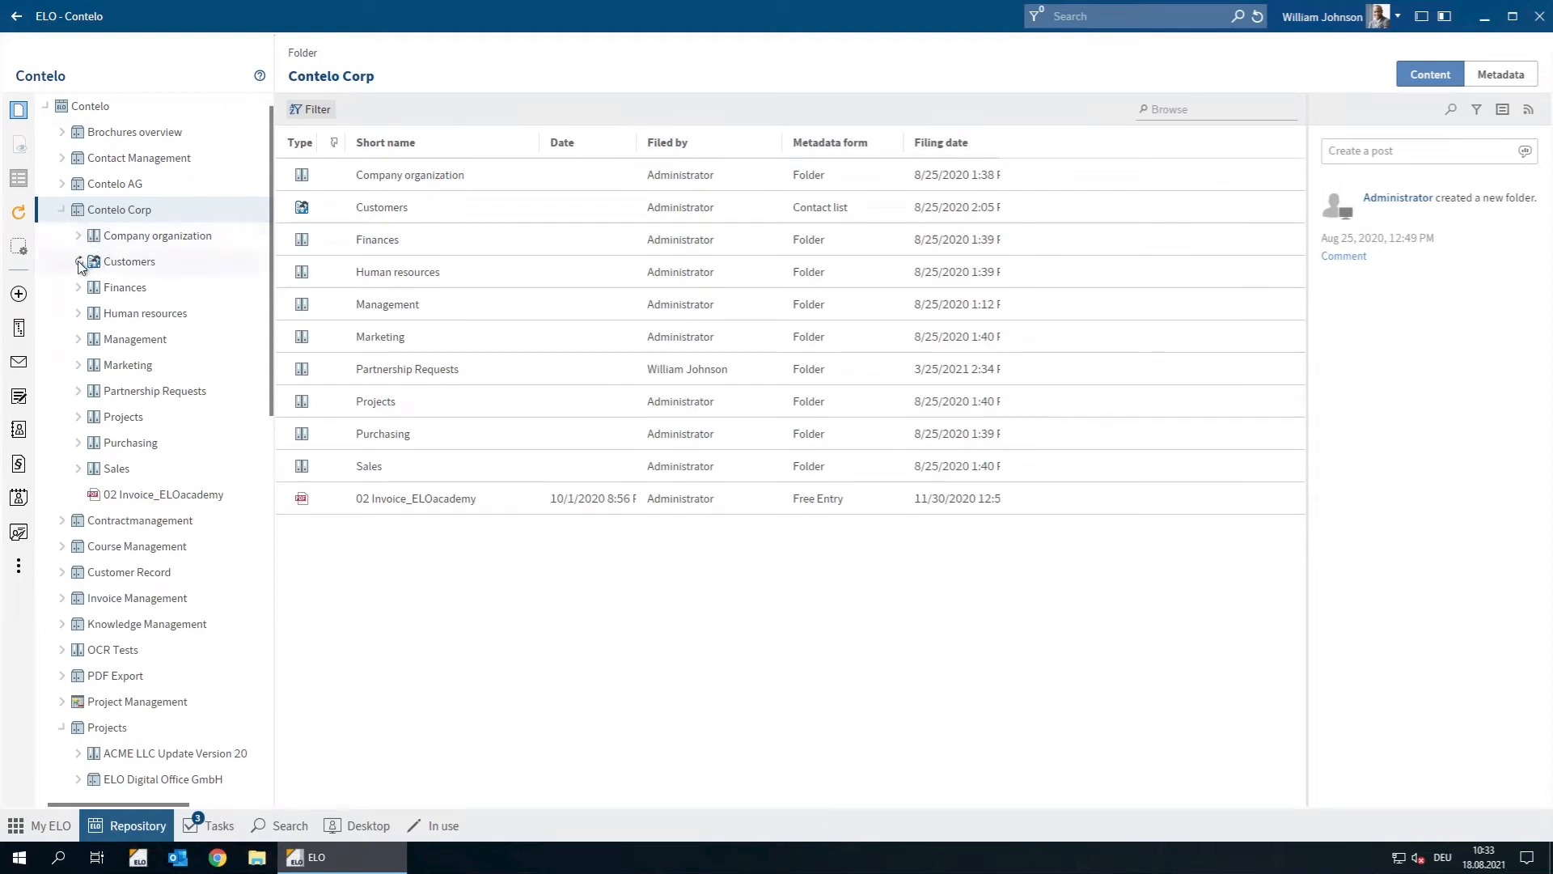
{"action": "left_click", "coordinate": [78, 262]}
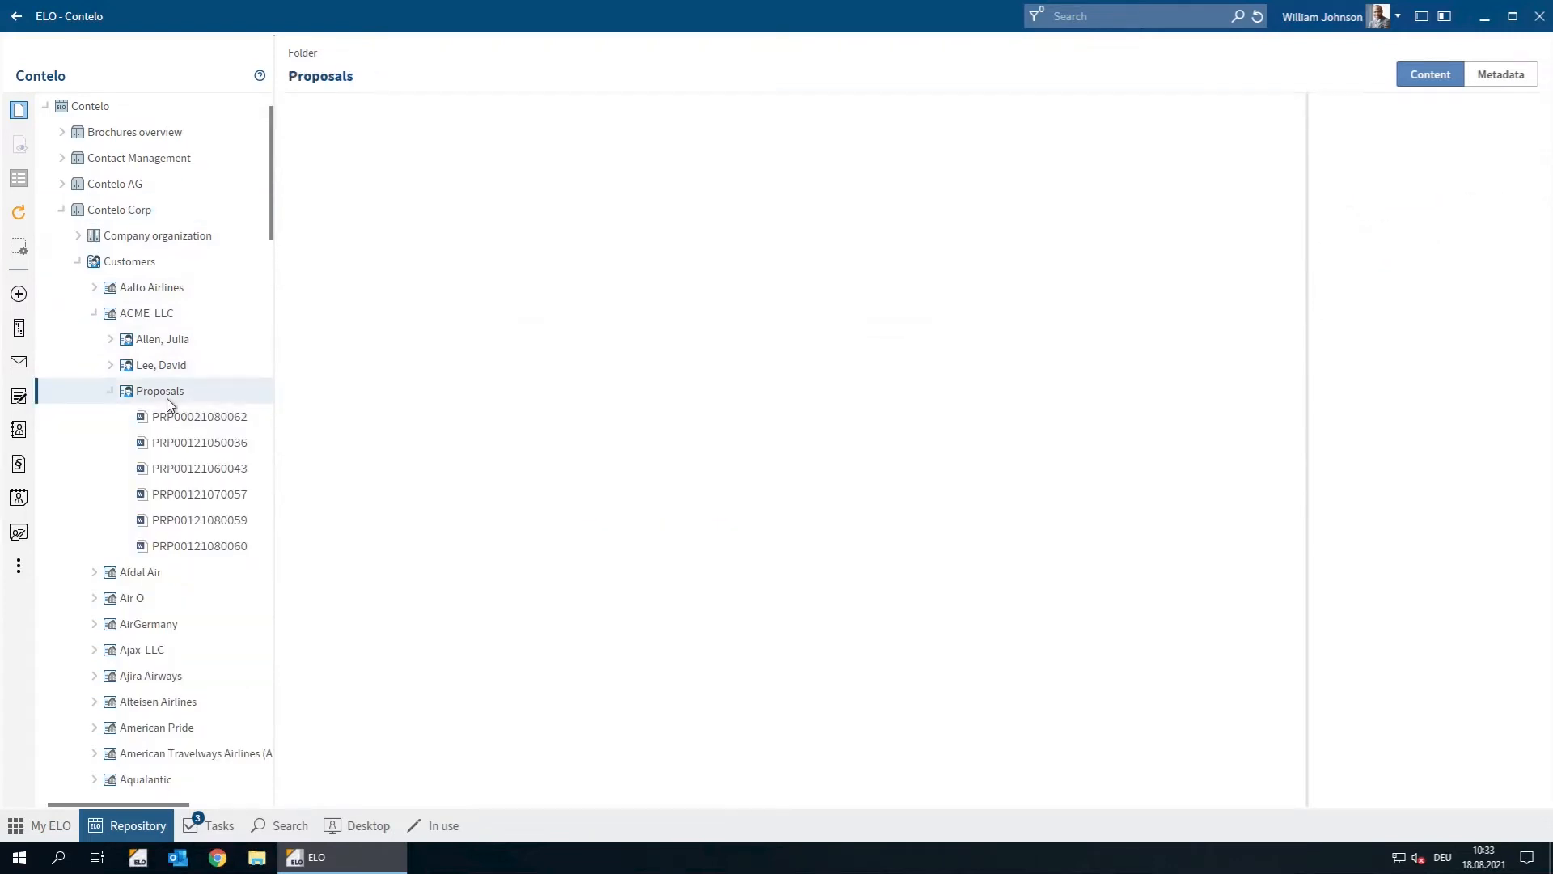
{"action": "left_click", "coordinate": [158, 390]}
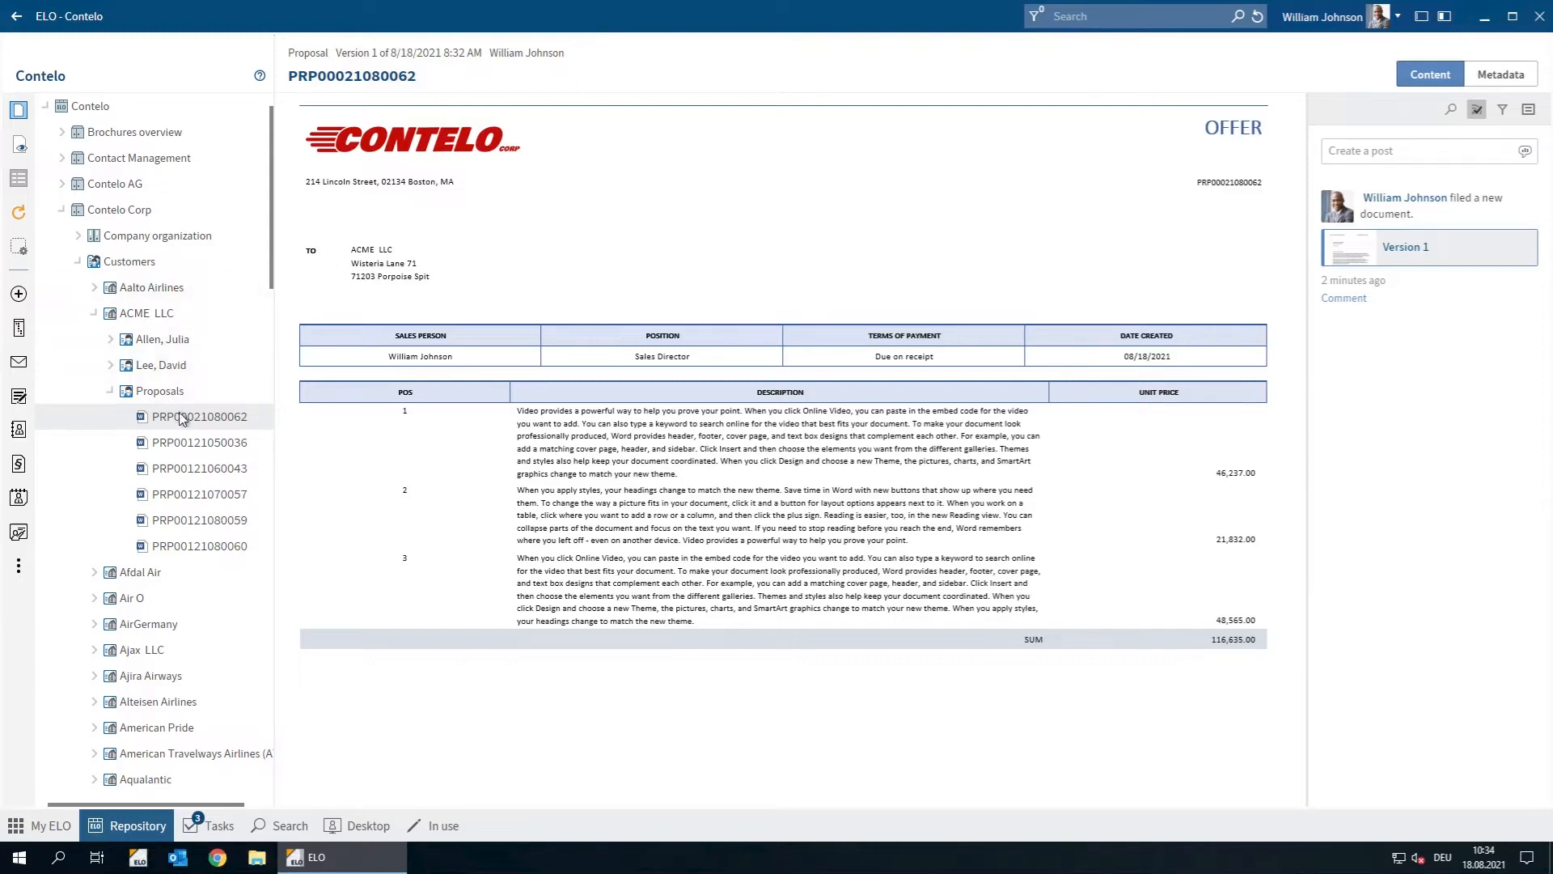
{"action": "right_click", "coordinate": [198, 415]}
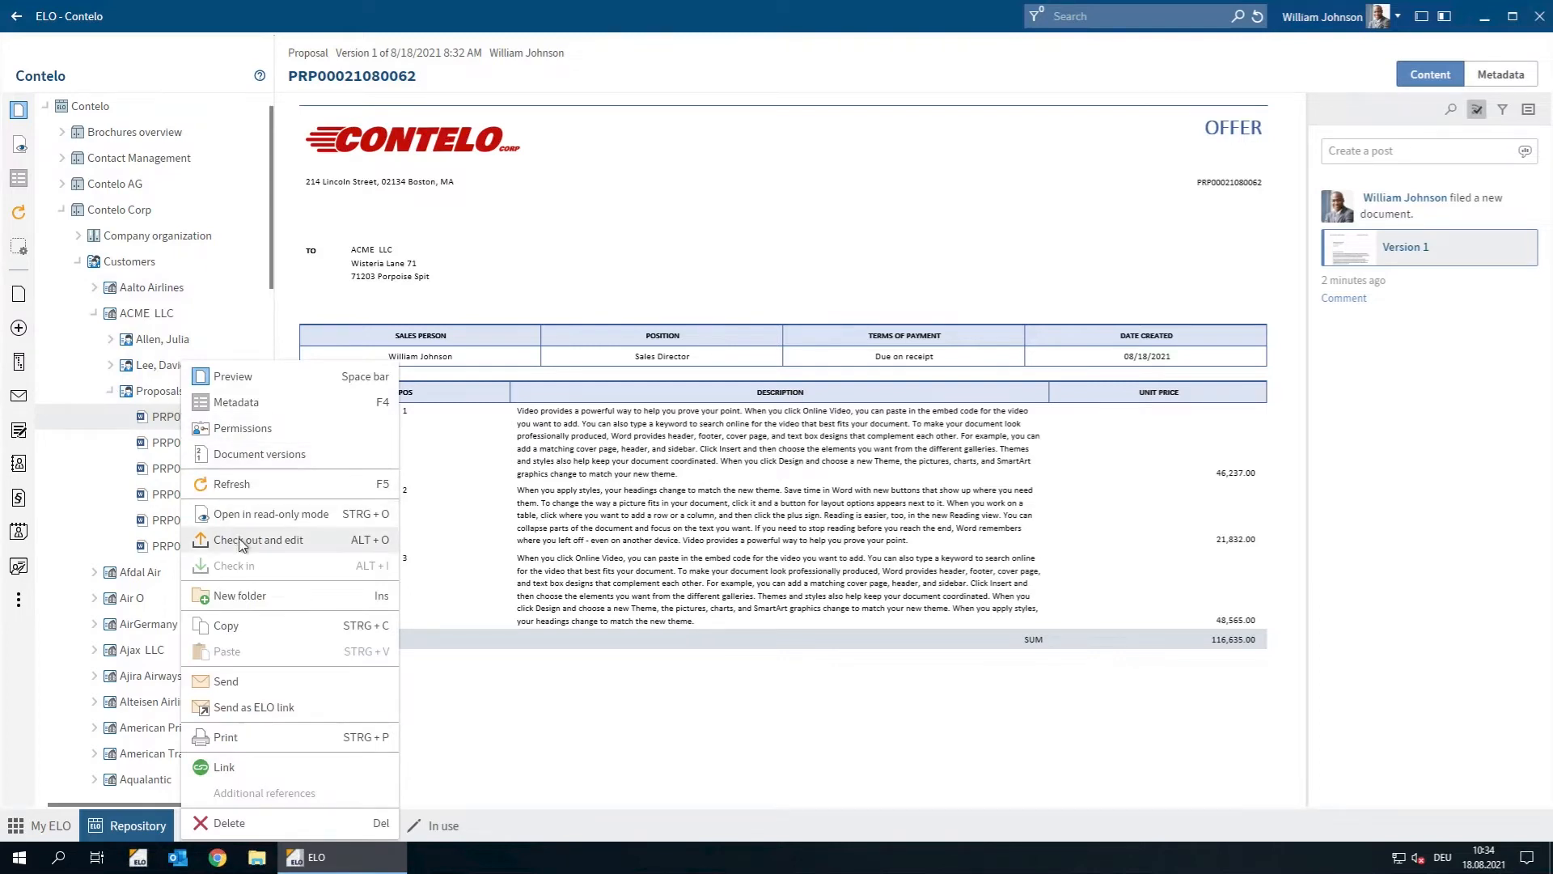
{"action": "left_click", "coordinate": [261, 539]}
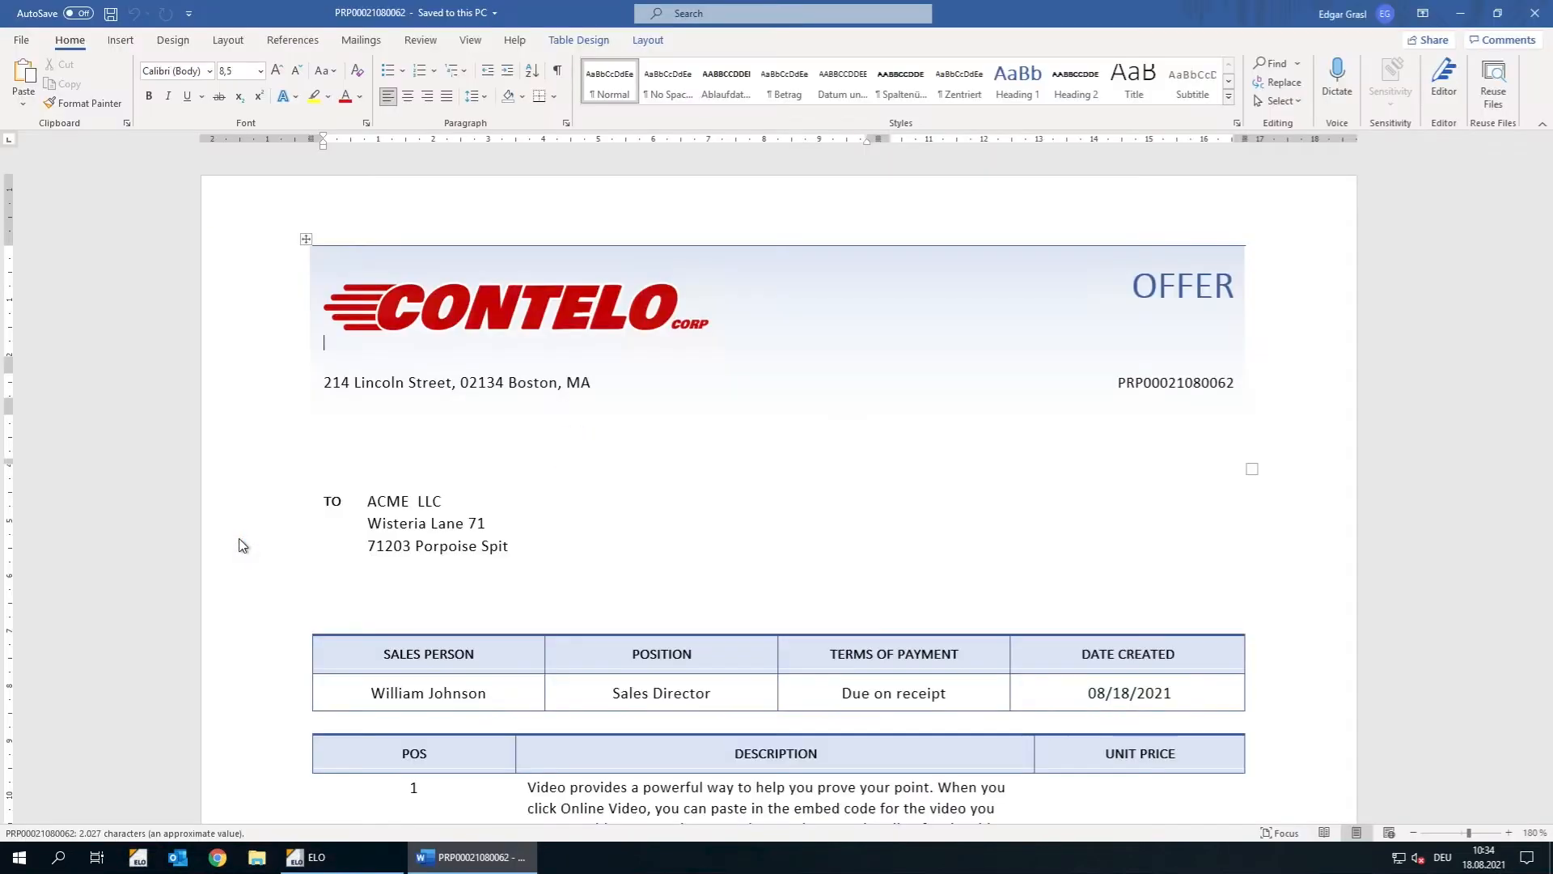
{"action": "mouse_move", "coordinate": [857, 524]}
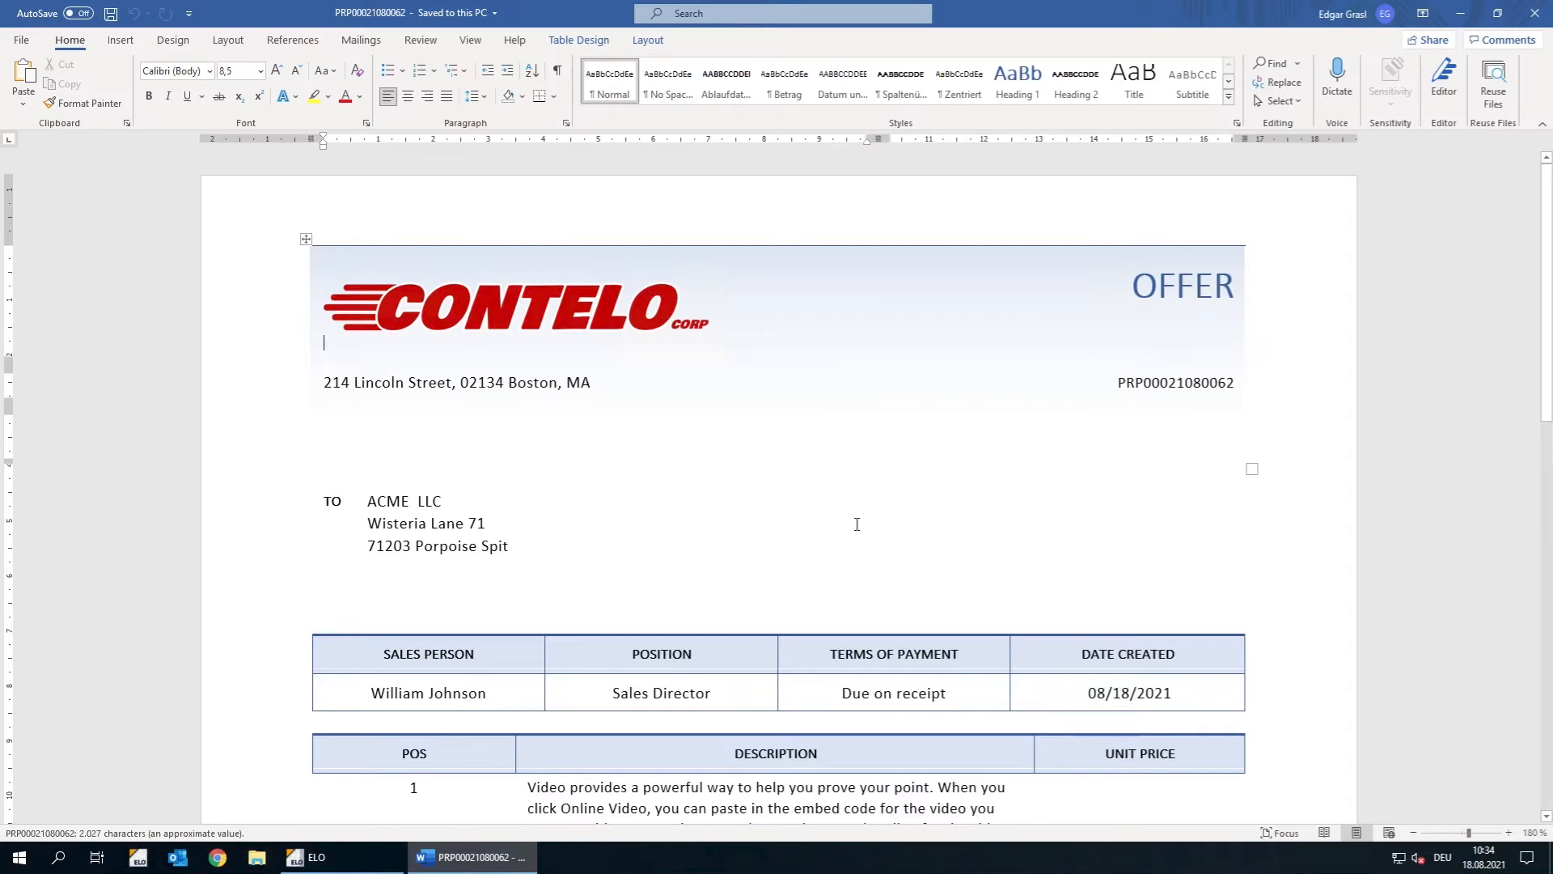
Step: Scroll to the DATE CREATED cell, make it 08/20/2021, and save the proposal
{"action": "scroll", "scroll_direction": "down", "scroll_amount": 3}
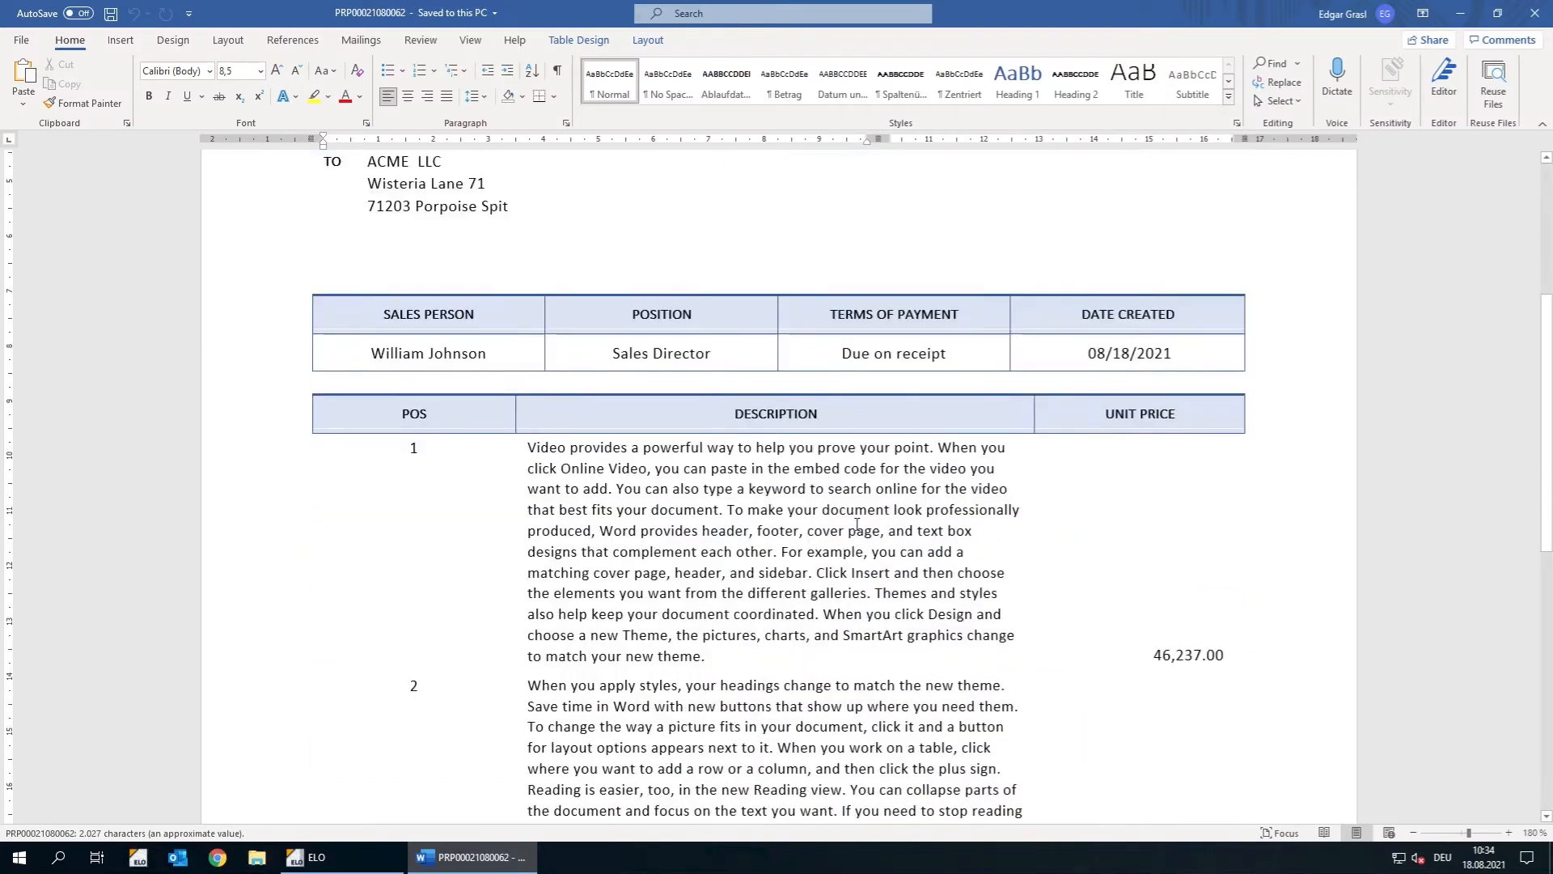
{"action": "scroll", "scroll_direction": "down", "scroll_amount": 3}
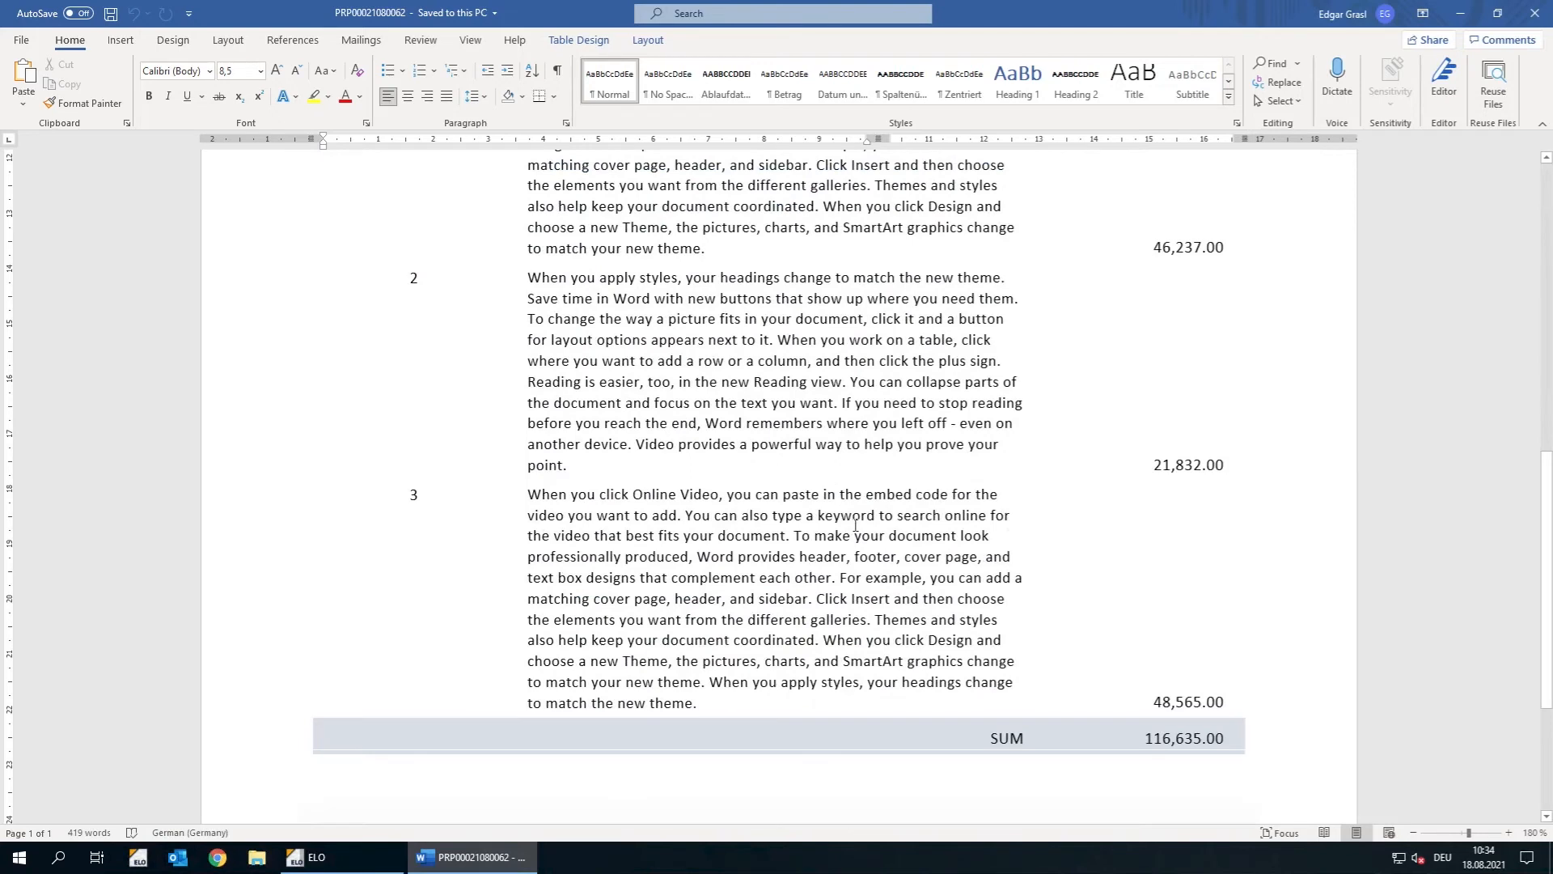
{"action": "scroll", "scroll_direction": "down", "scroll_amount": 3}
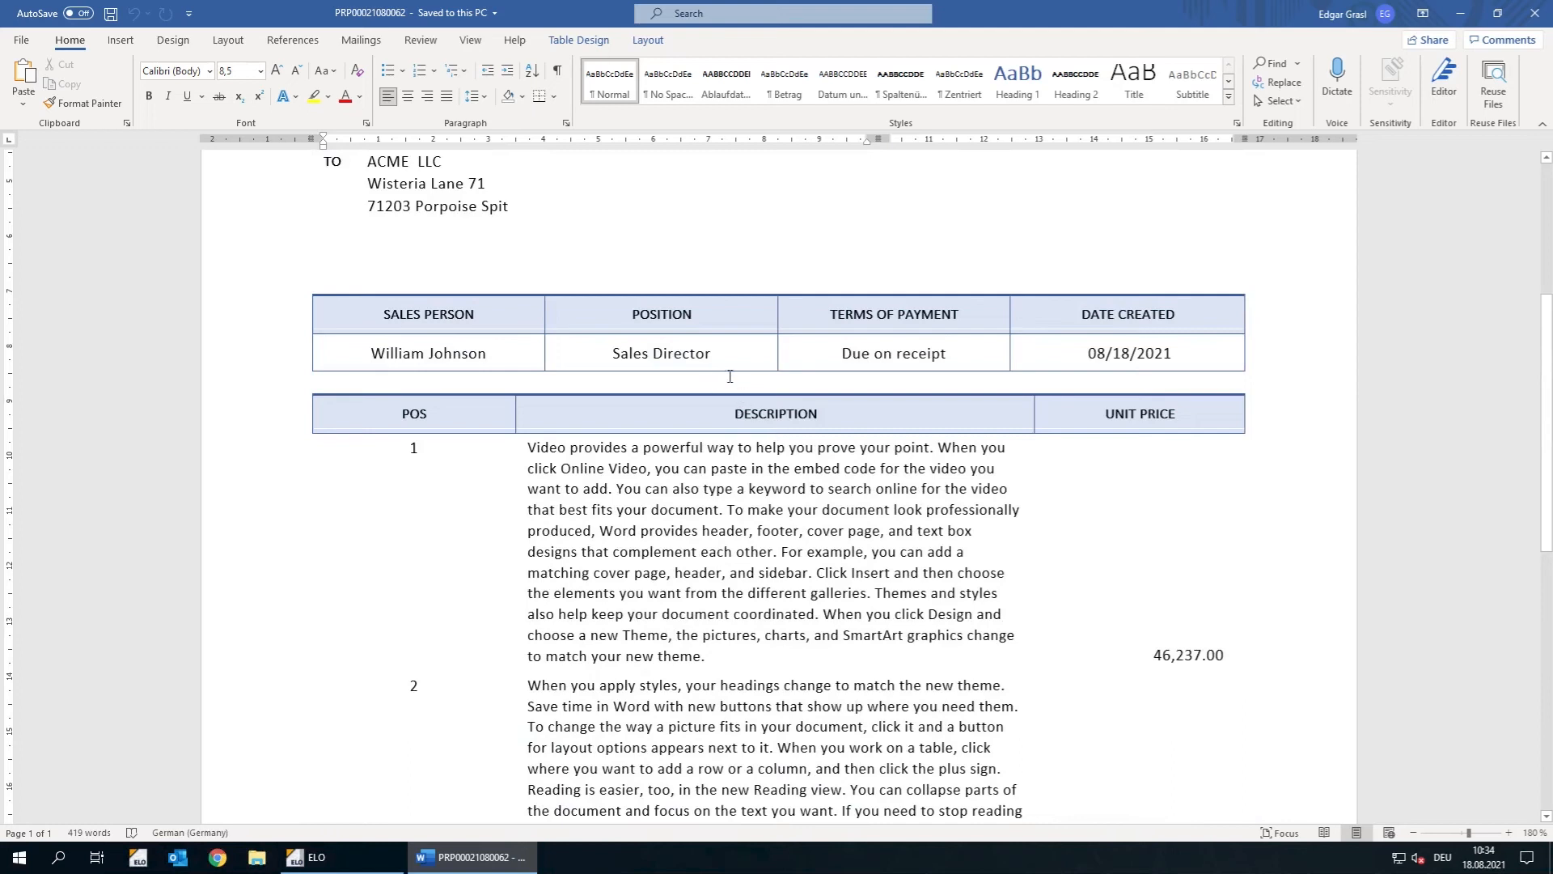
{"action": "mouse_move", "coordinate": [1157, 361]}
{"action": "type", "text": "20"}
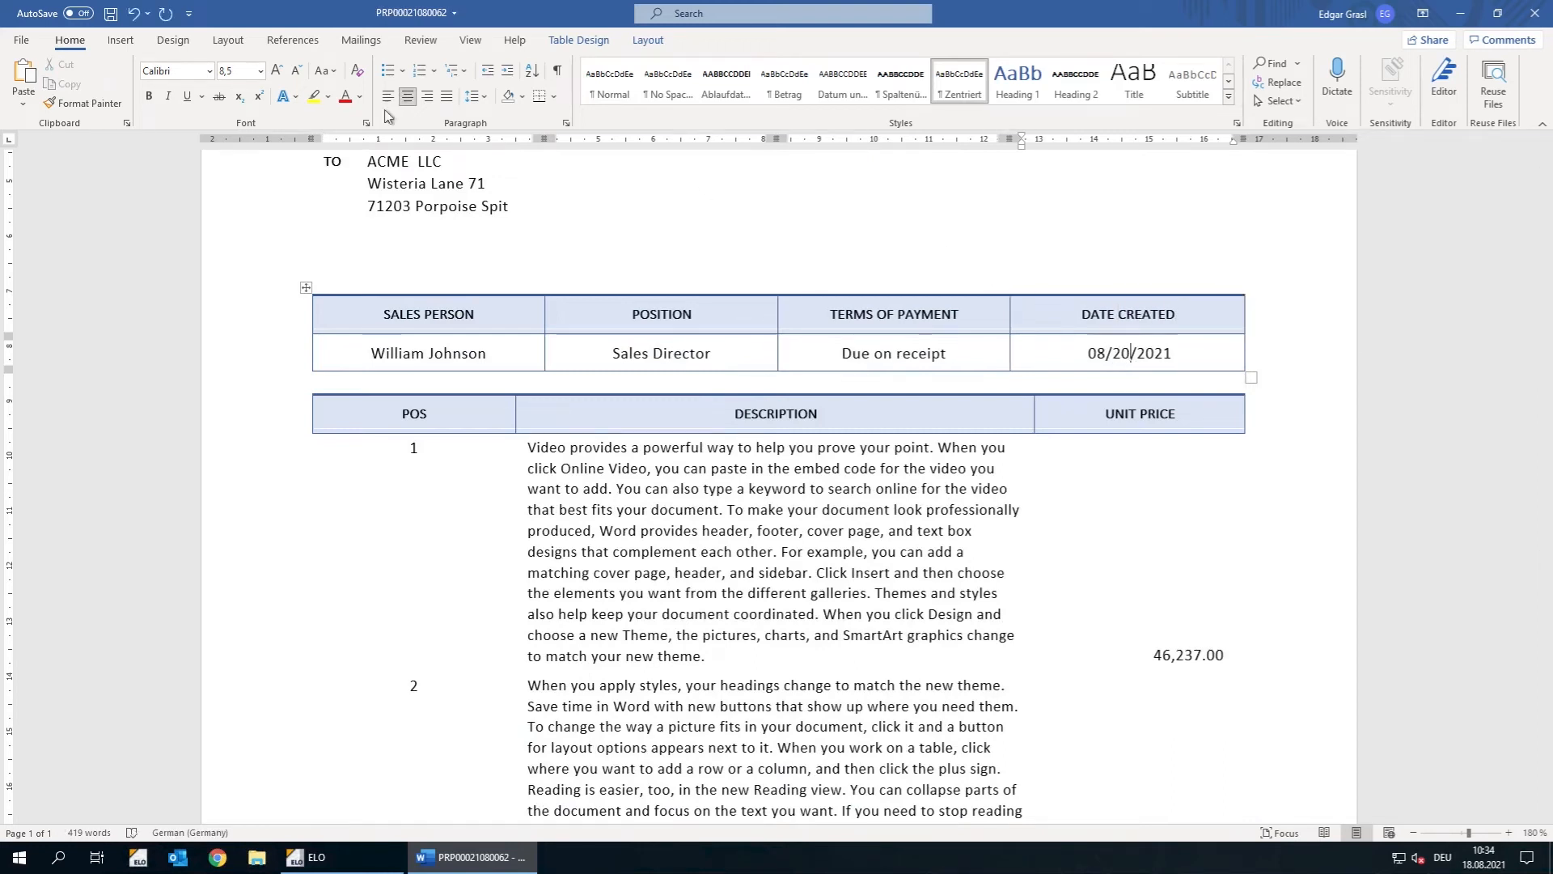
{"action": "mouse_move", "coordinate": [113, 13]}
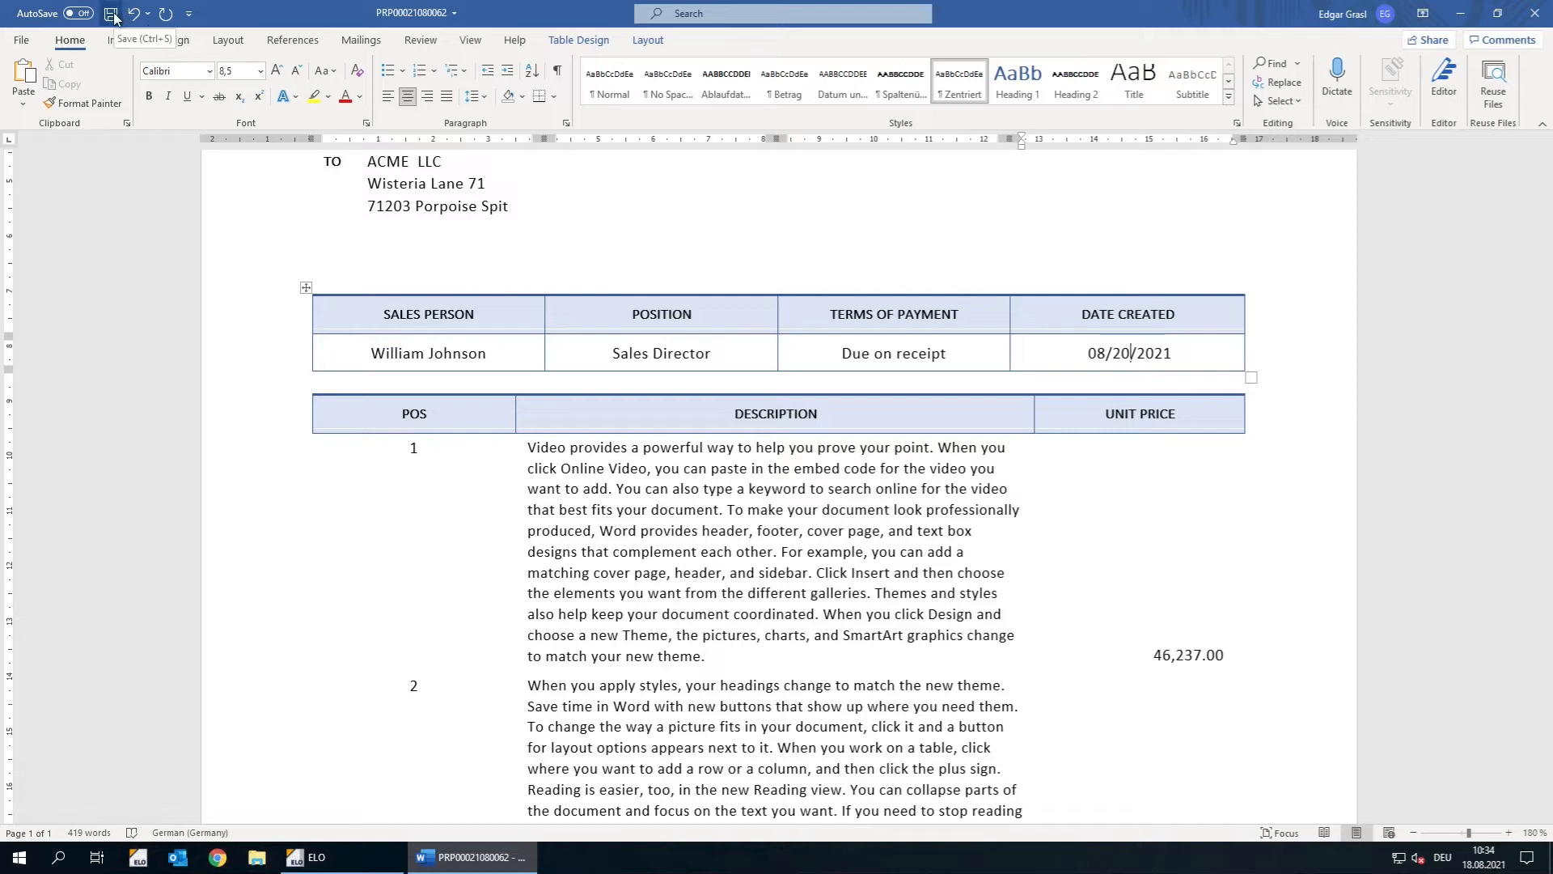
{"action": "left_click", "coordinate": [114, 13]}
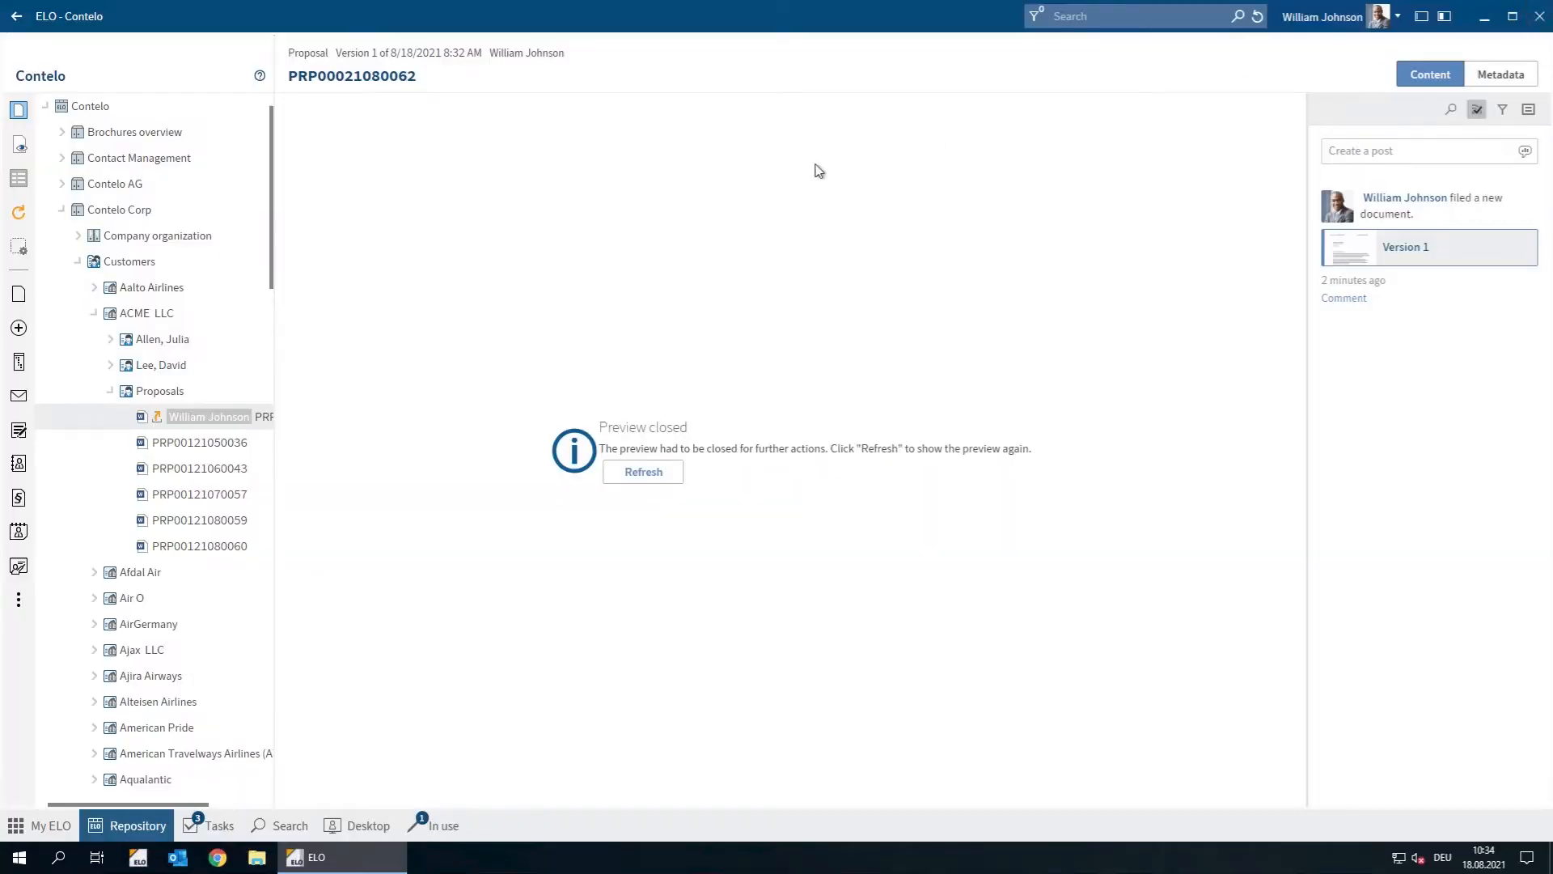
{"action": "mouse_move", "coordinate": [230, 423]}
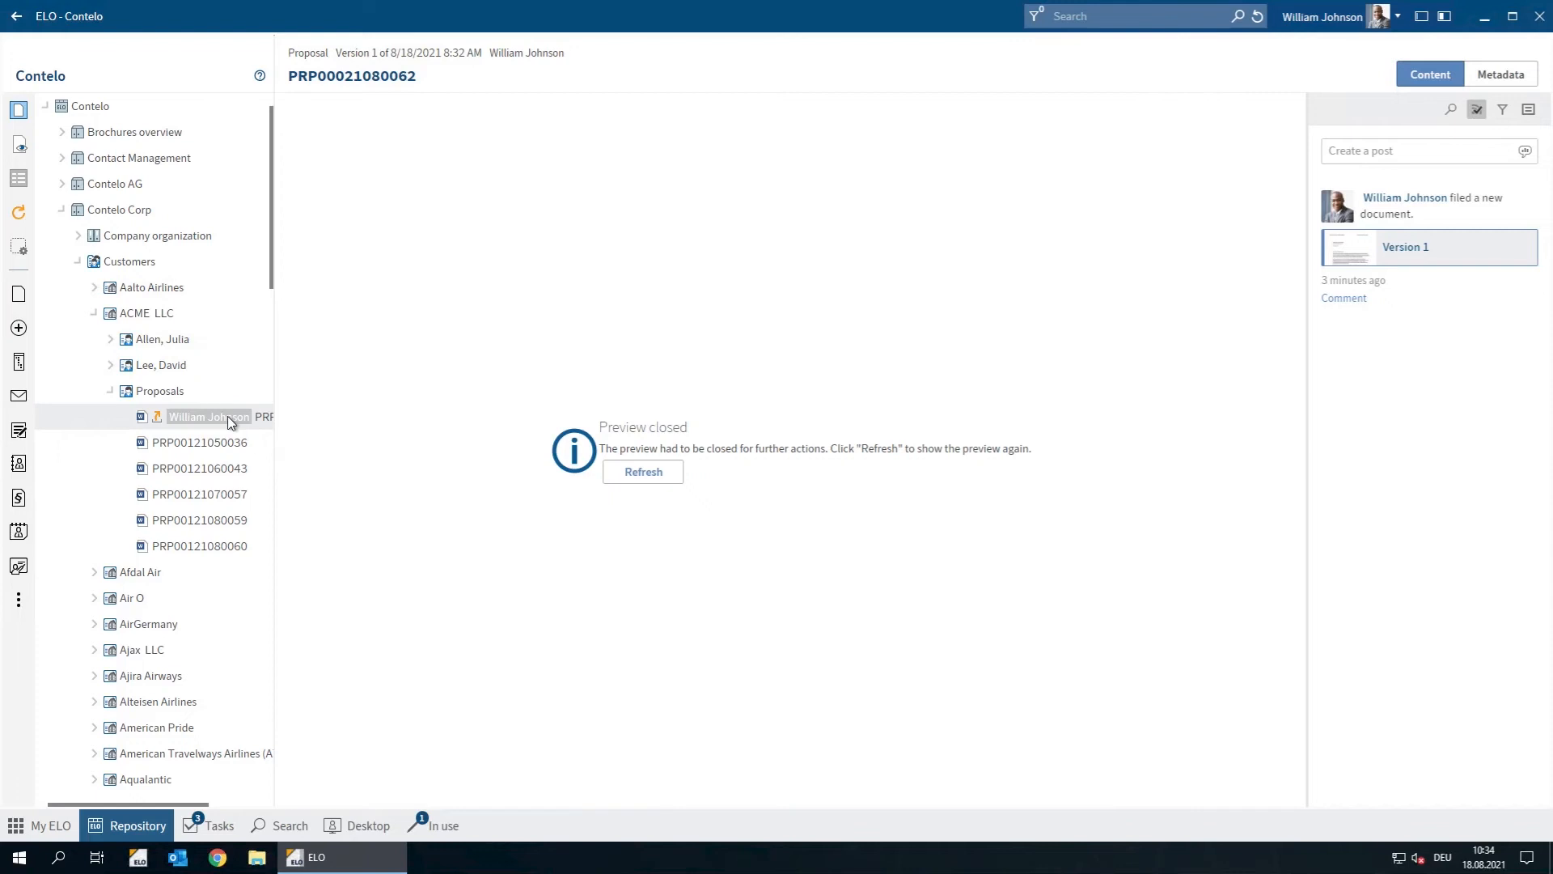
{"action": "right_click", "coordinate": [208, 416]}
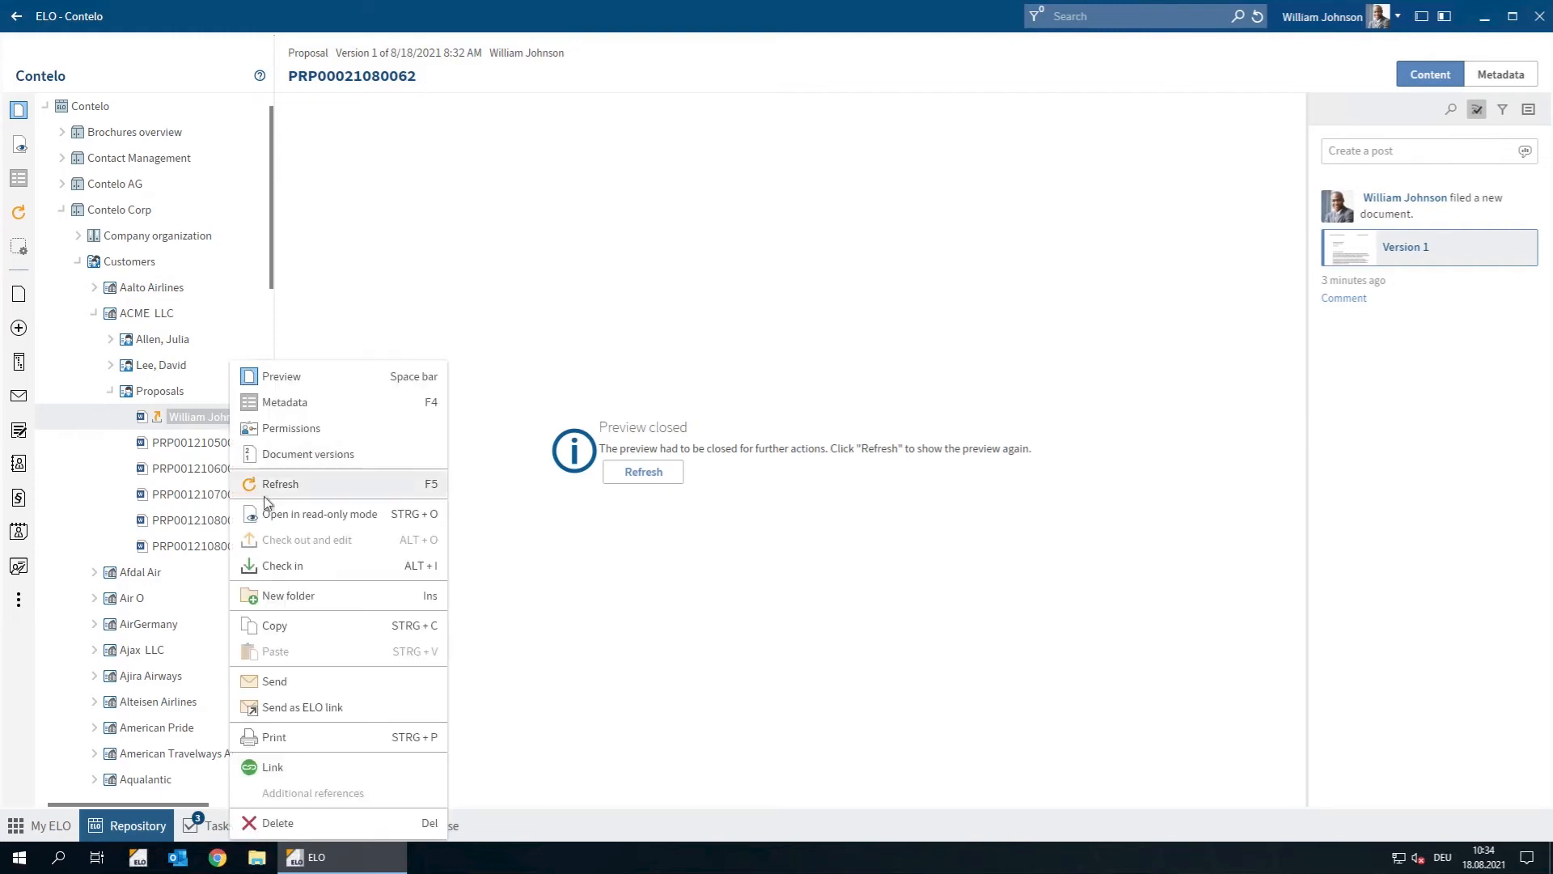
{"action": "left_click", "coordinate": [286, 564]}
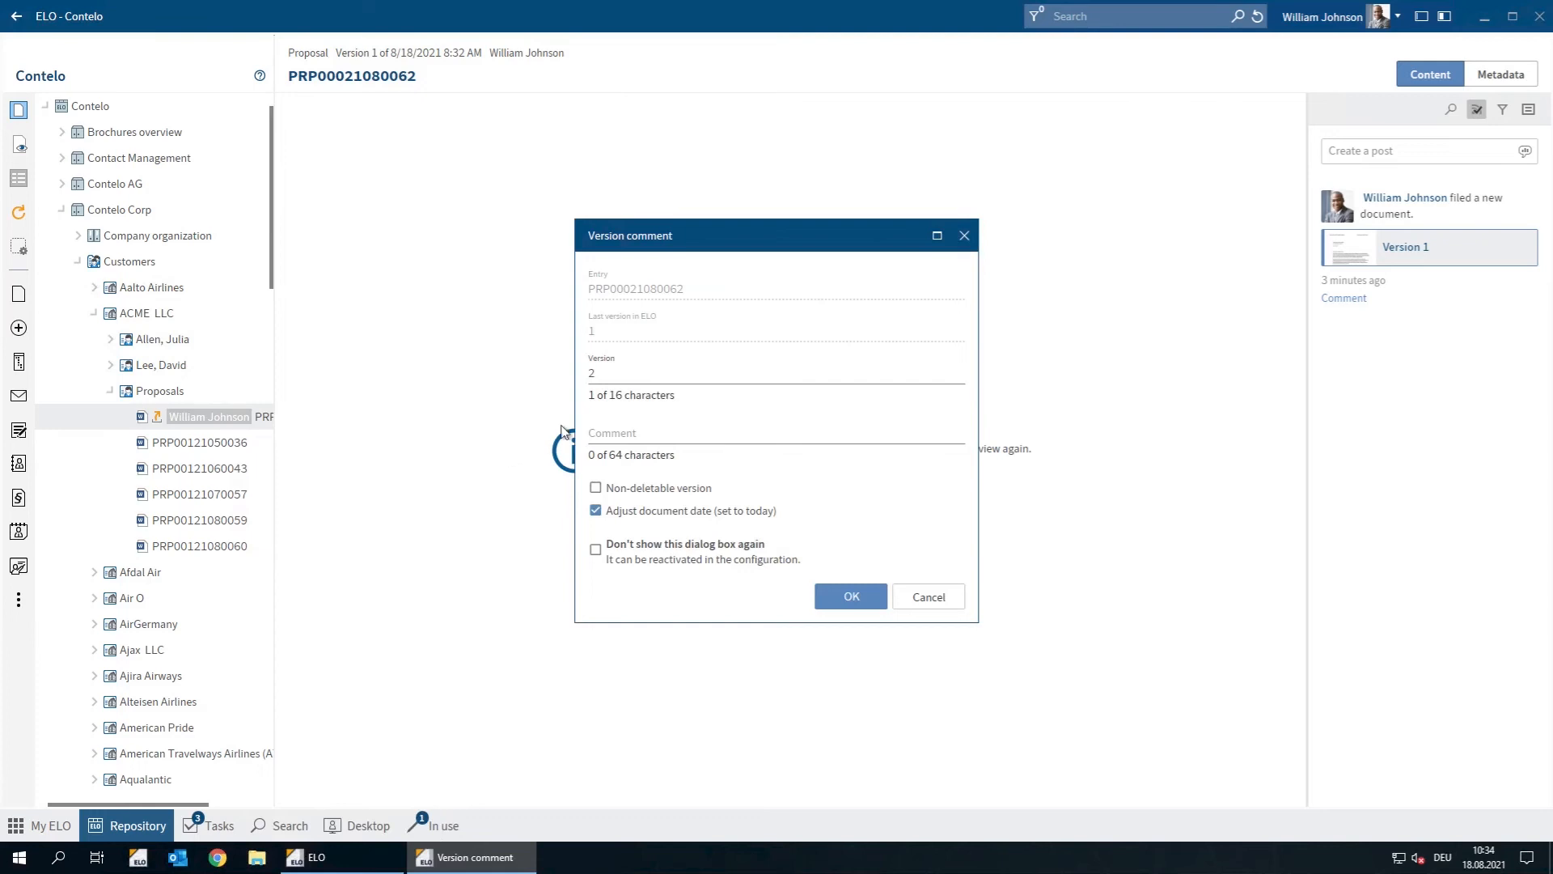
Step: Enter the comment 'Changed Offer Date', confirm version 2, and refresh the proposal entry
{"action": "left_click", "coordinate": [693, 437]}
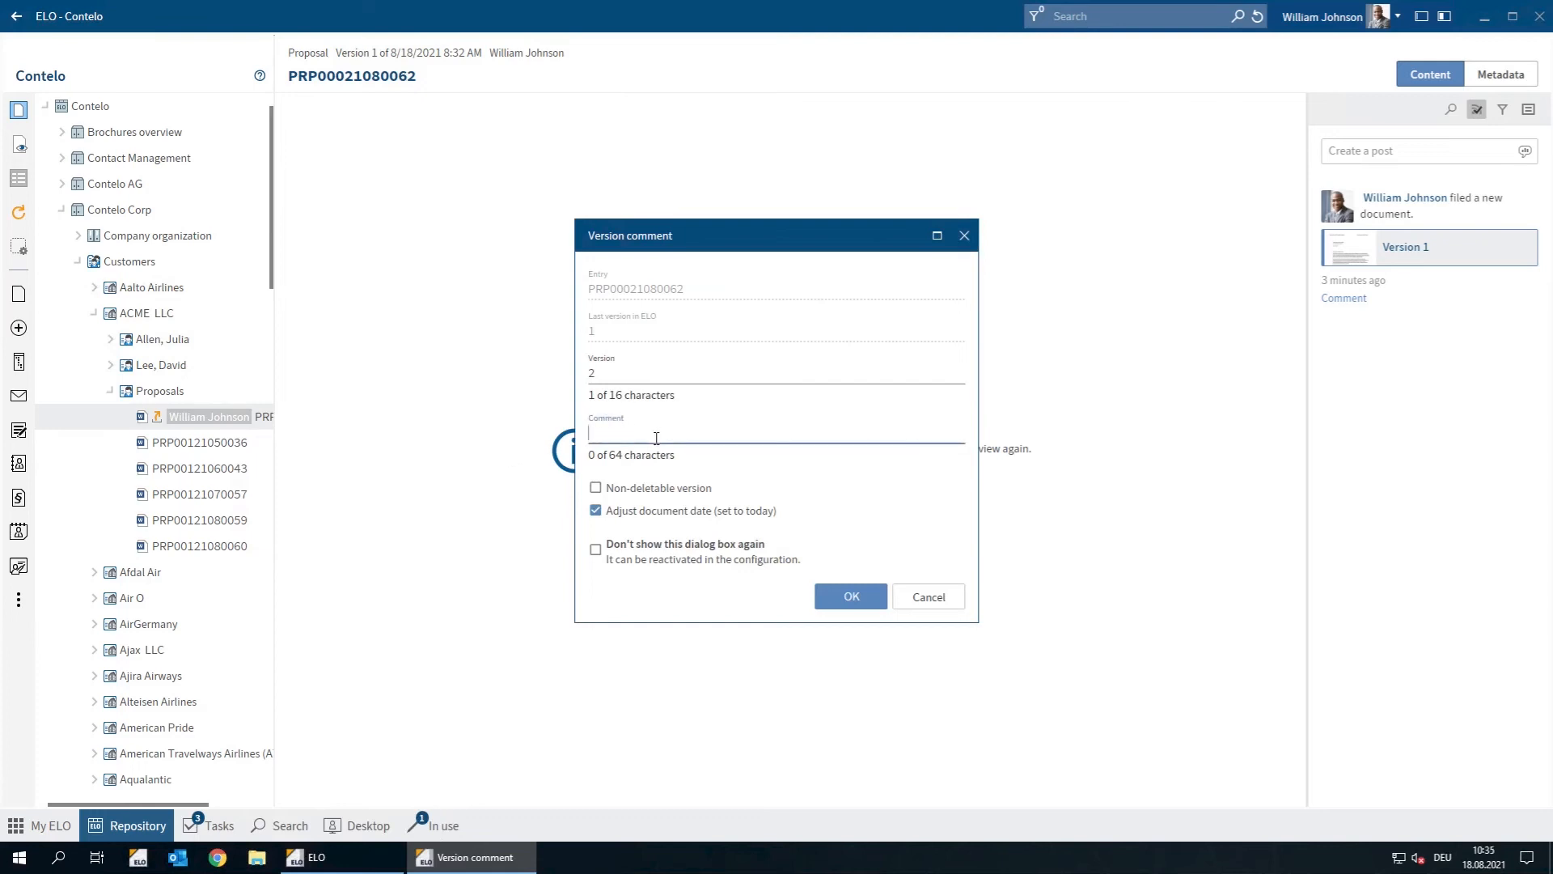
{"action": "type", "text": "Changed"}
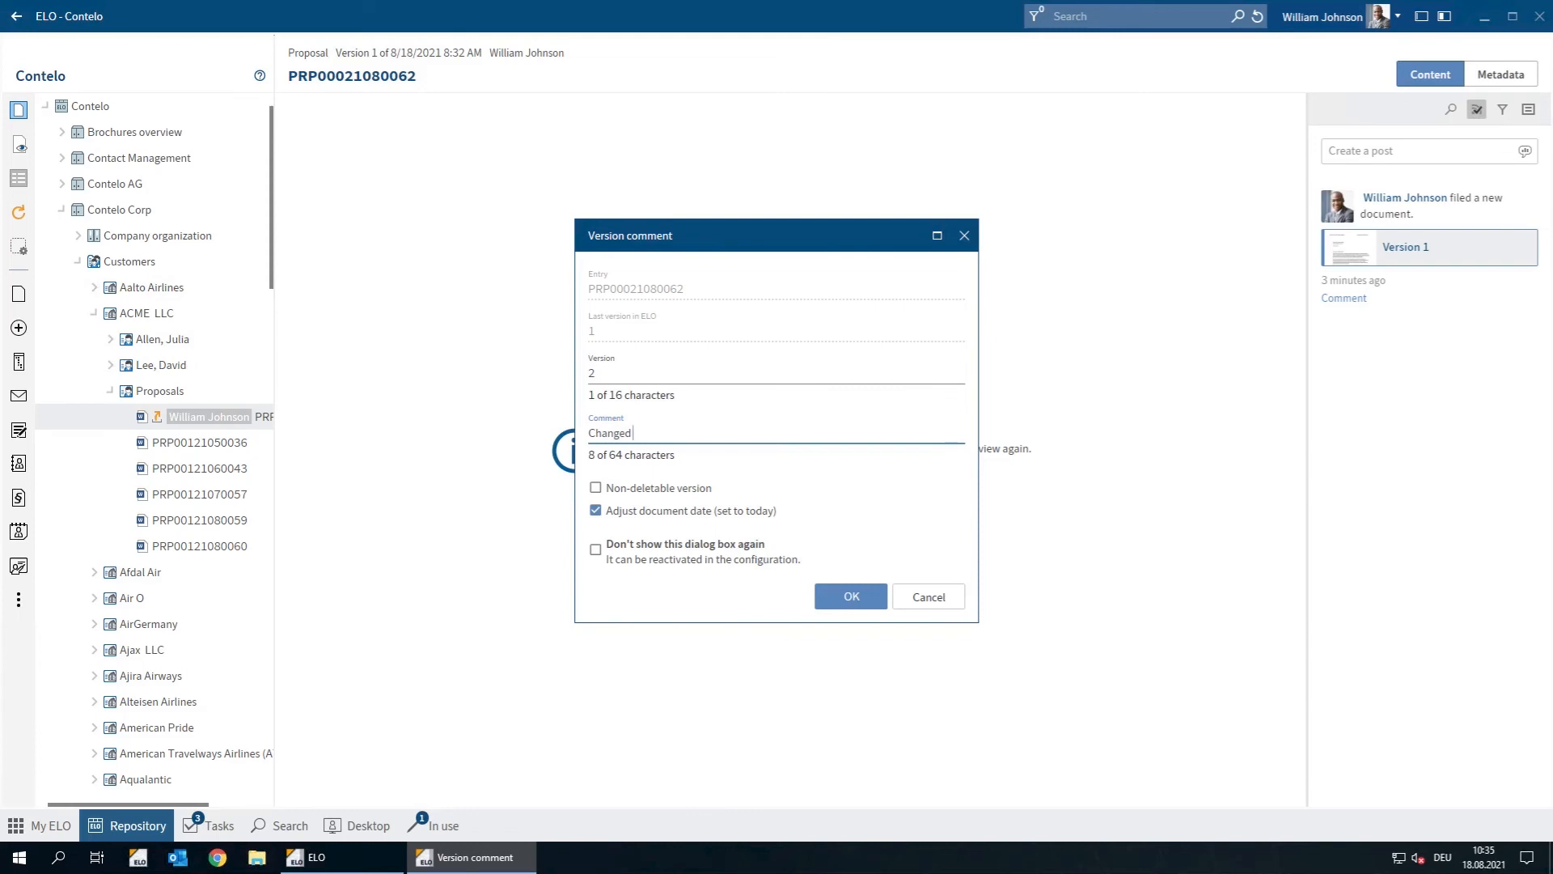
{"action": "type", "text": "Offer Date"}
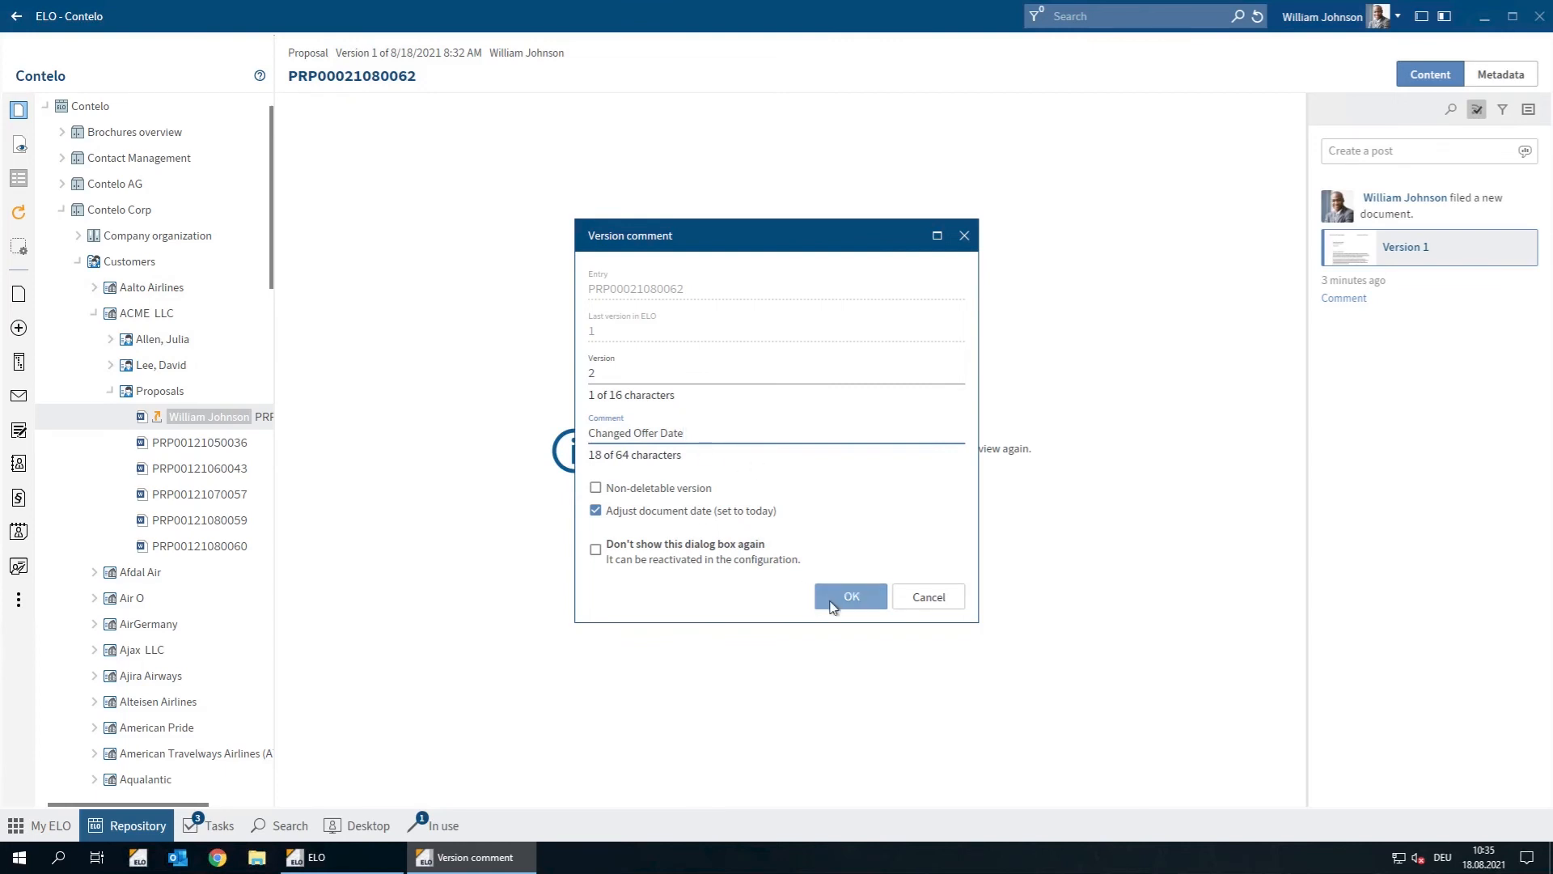
{"action": "left_click", "coordinate": [850, 596]}
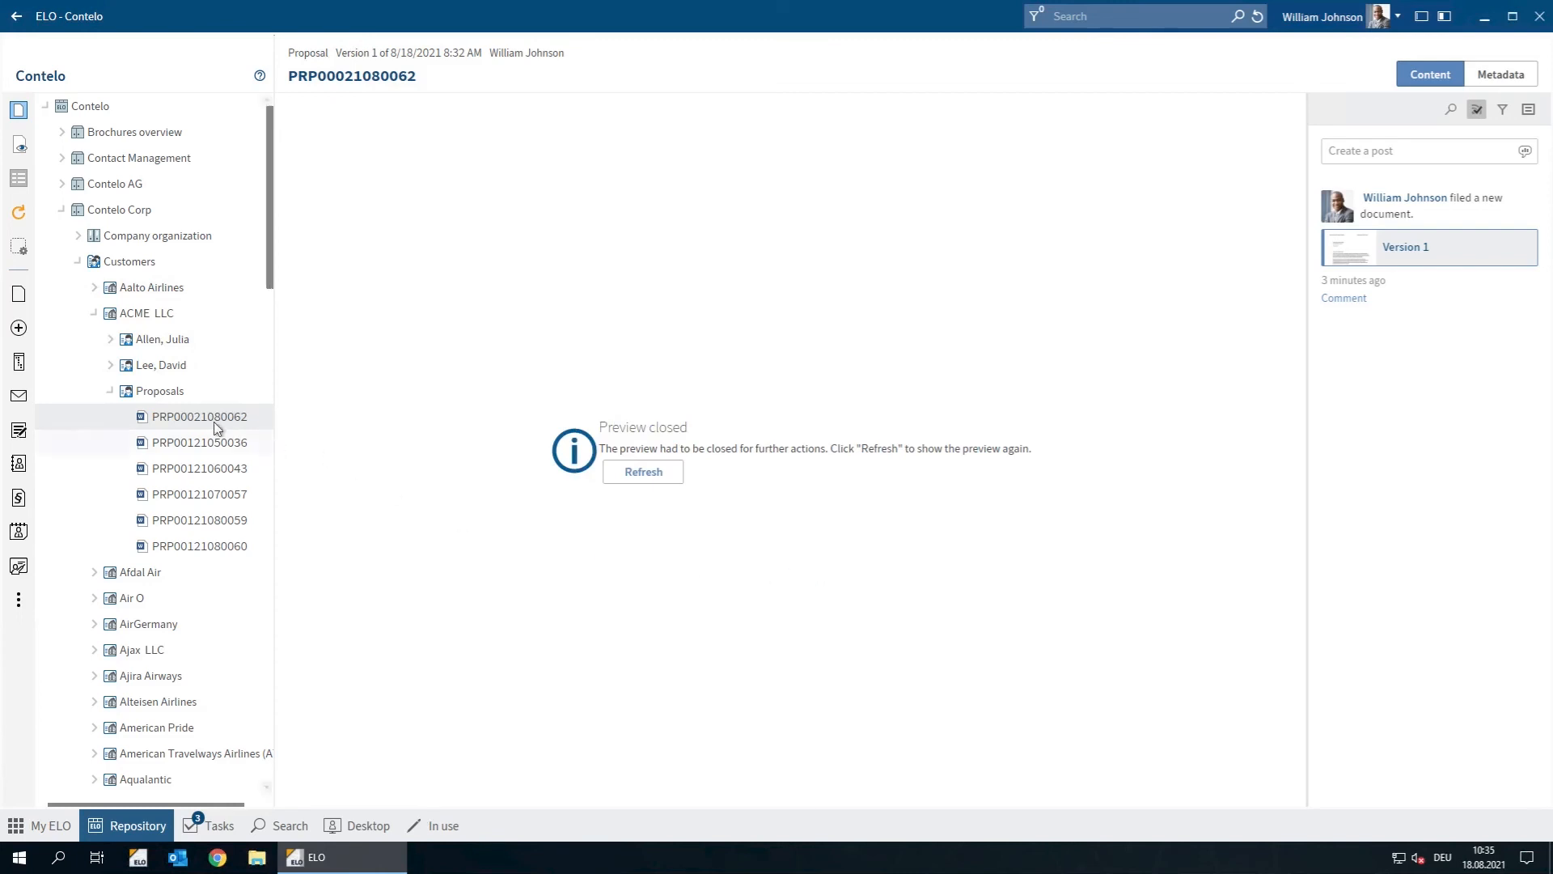
{"action": "left_click", "coordinate": [642, 472]}
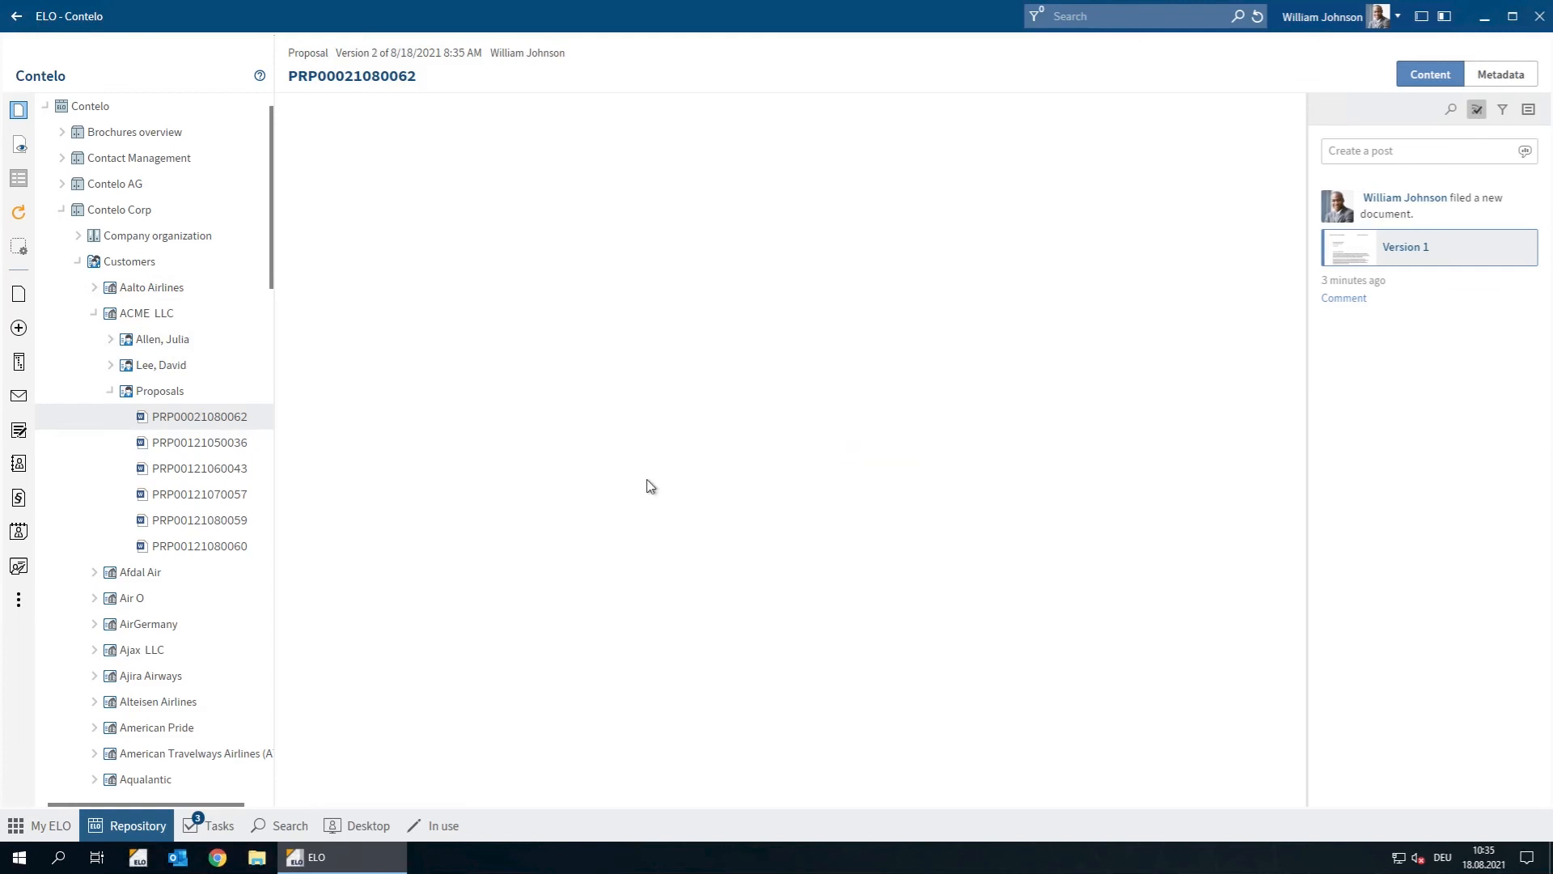